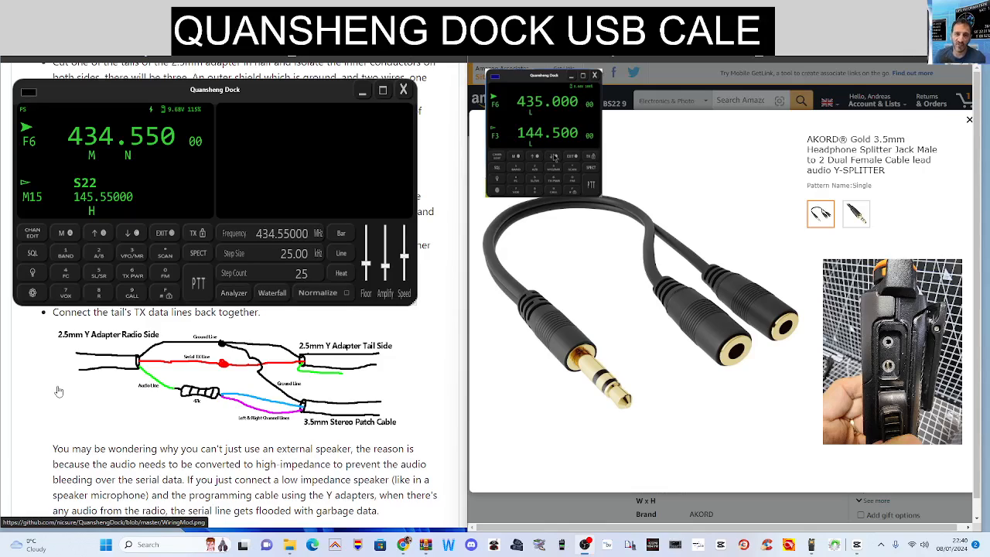
{"action": "mouse_move", "coordinate": [138, 346]}
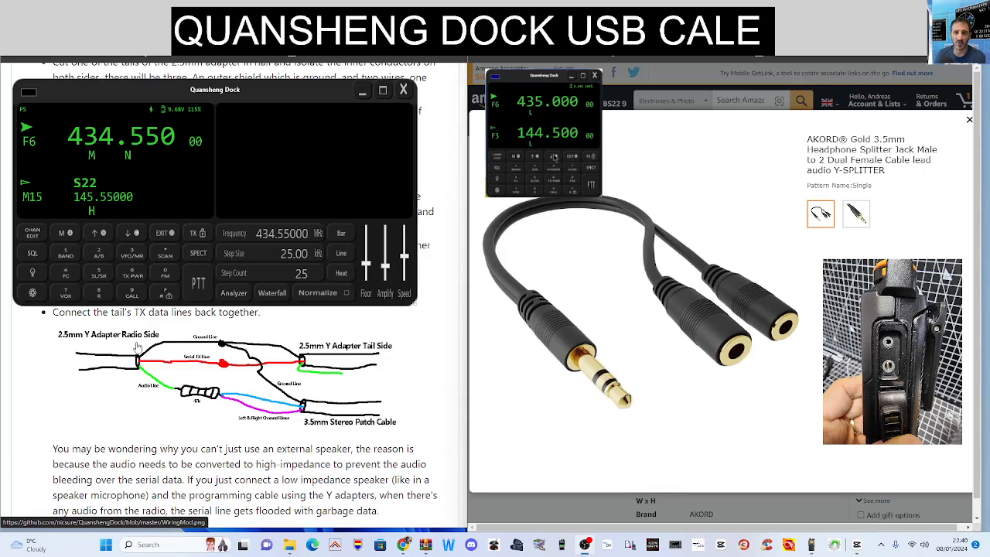
View the 434.25–434.85 scan as analyzer then waterfall, and close the large radio window.
{"action": "left_click", "coordinate": [233, 293]}
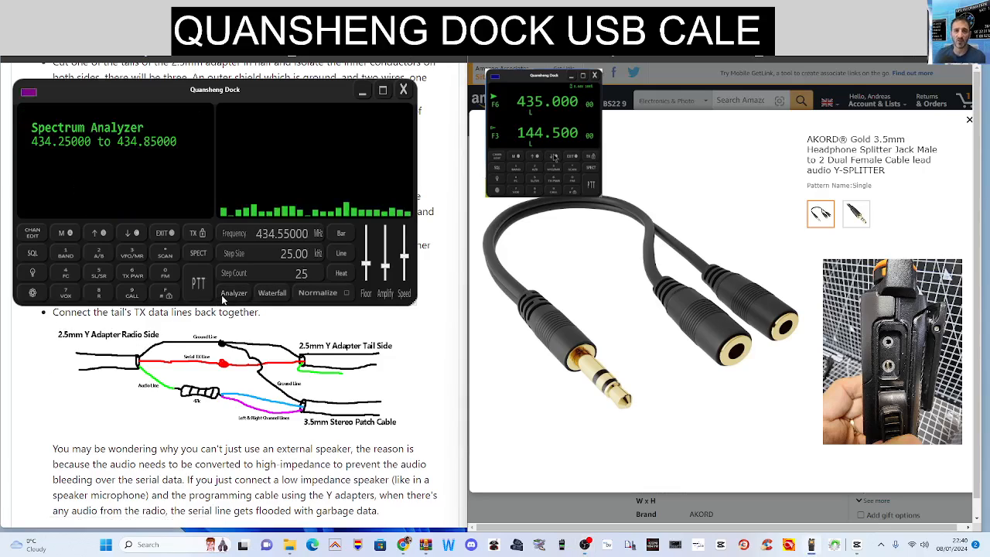
{"action": "left_click", "coordinate": [273, 292]}
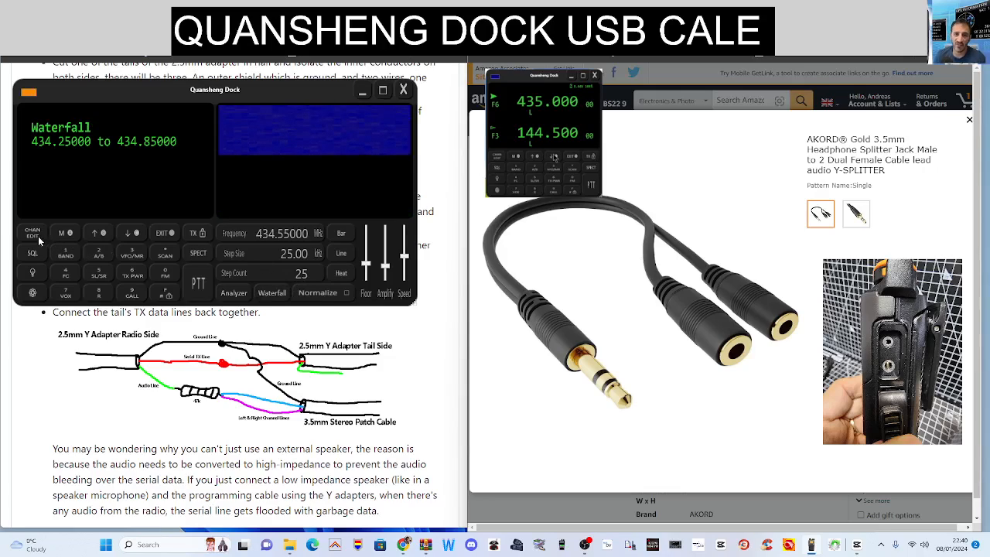
{"action": "left_click", "coordinate": [32, 232]}
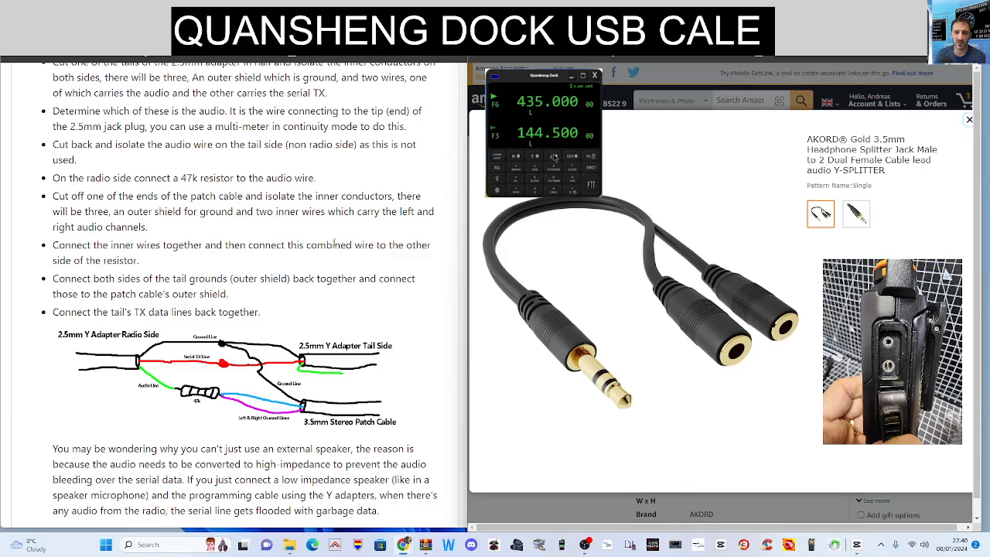
{"action": "scroll", "scroll_direction": "down", "scroll_amount": 3}
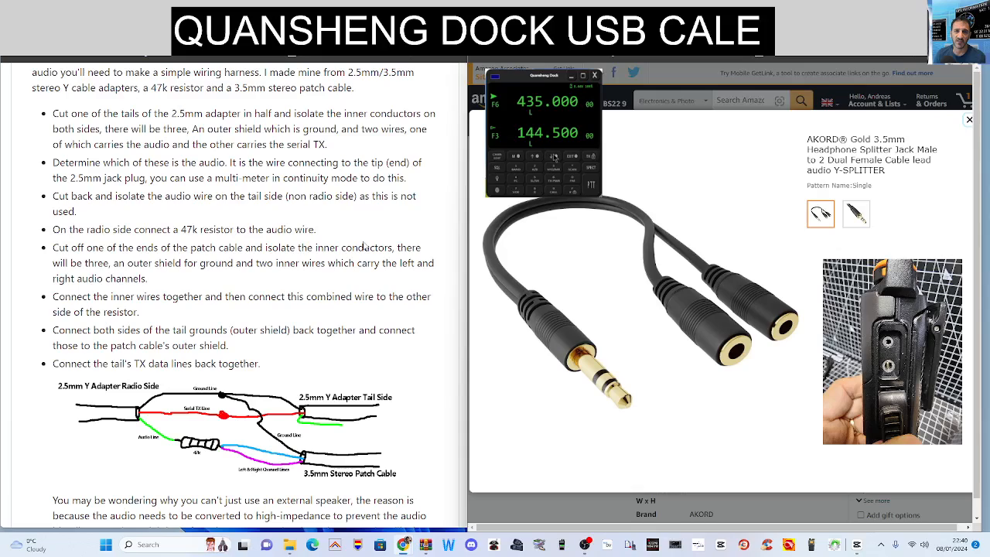
{"action": "mouse_move", "coordinate": [757, 90]}
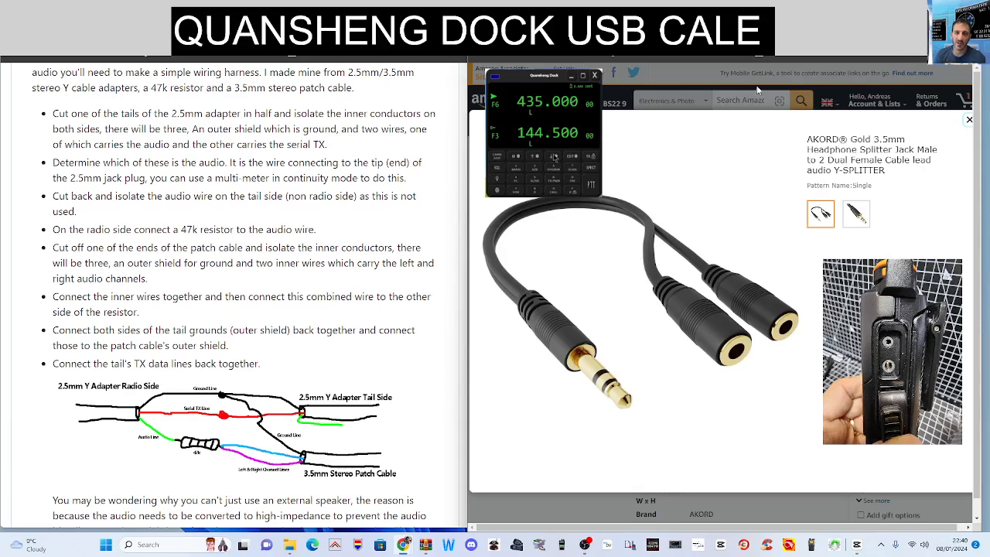
{"action": "mouse_move", "coordinate": [789, 96]}
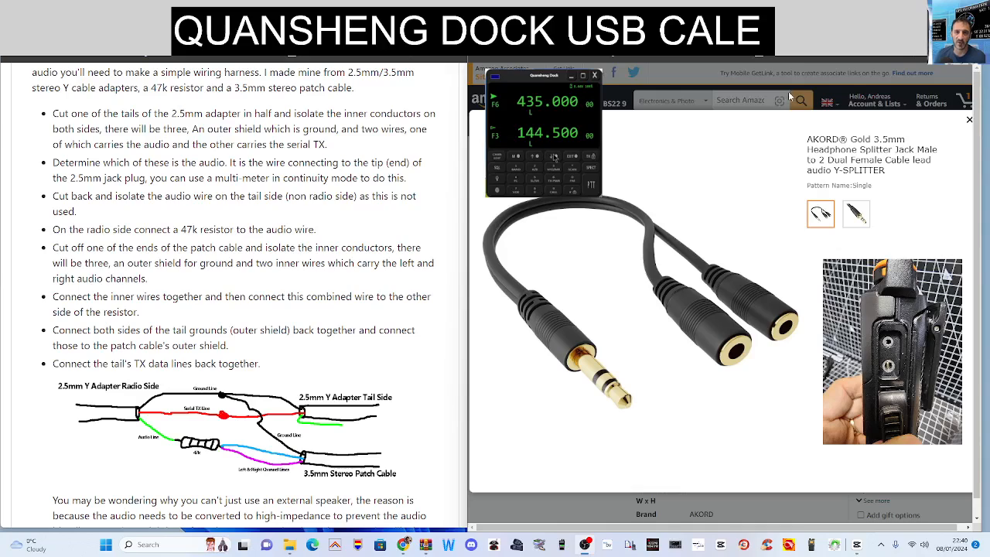
{"action": "scroll", "scroll_direction": "down", "scroll_amount": 3}
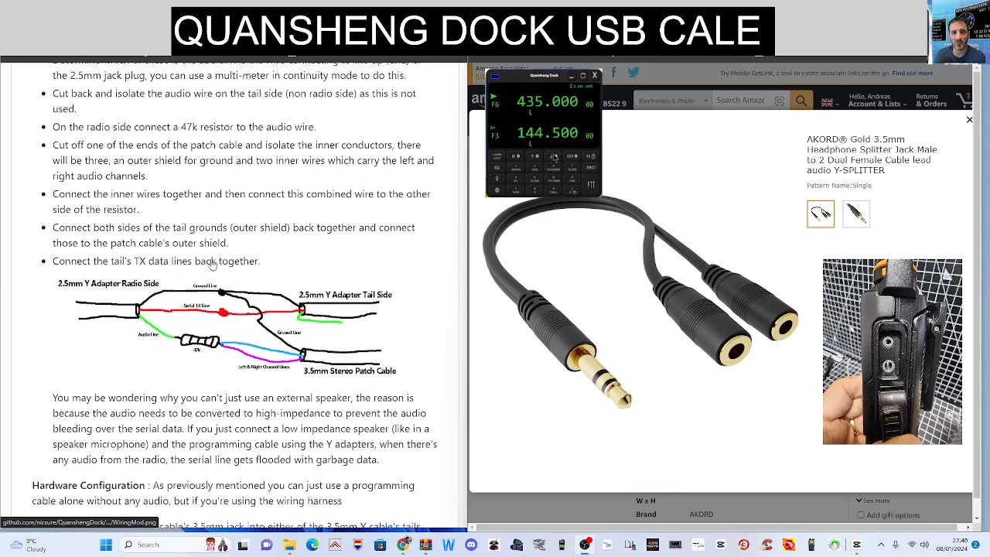
{"action": "scroll", "scroll_direction": "down", "scroll_amount": 3}
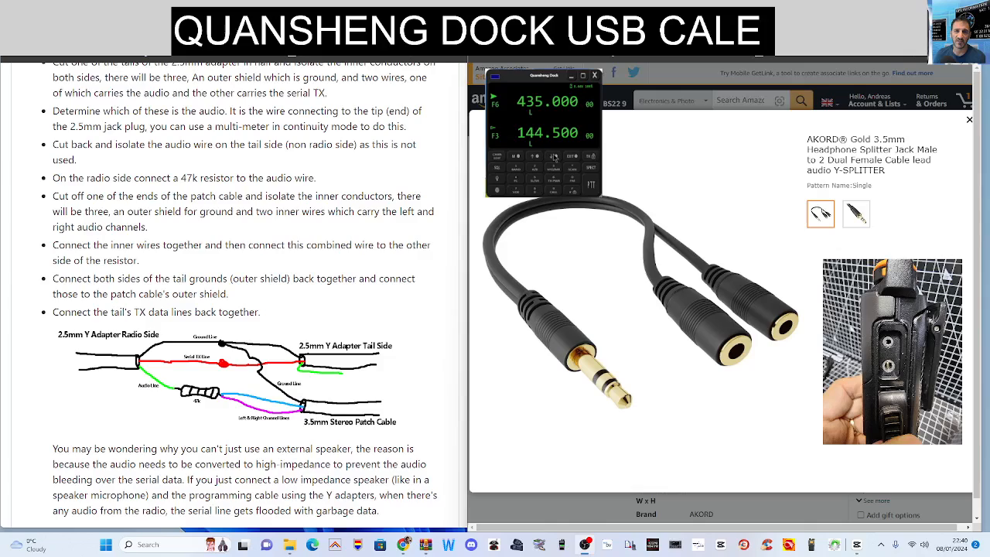
{"action": "mouse_move", "coordinate": [220, 168]}
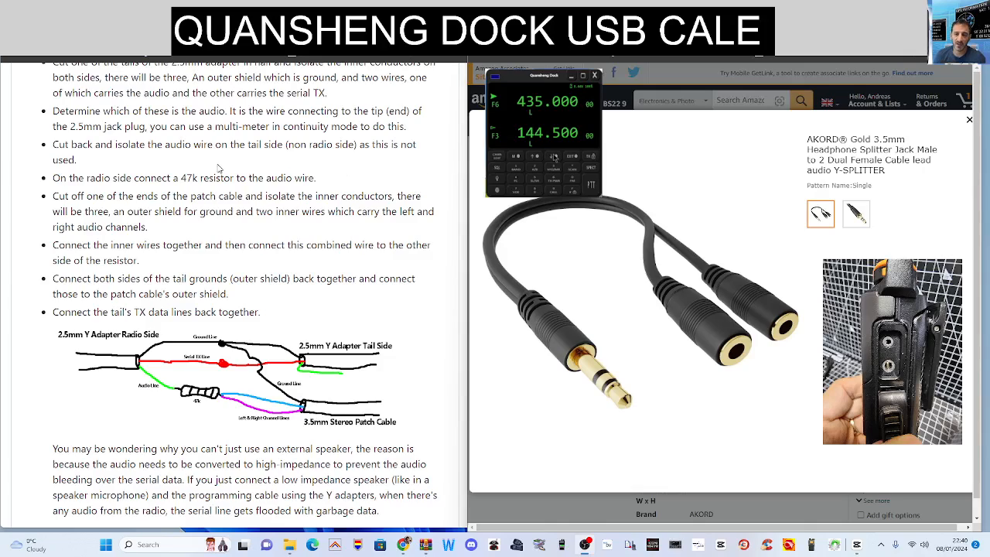
{"action": "mouse_move", "coordinate": [648, 140]}
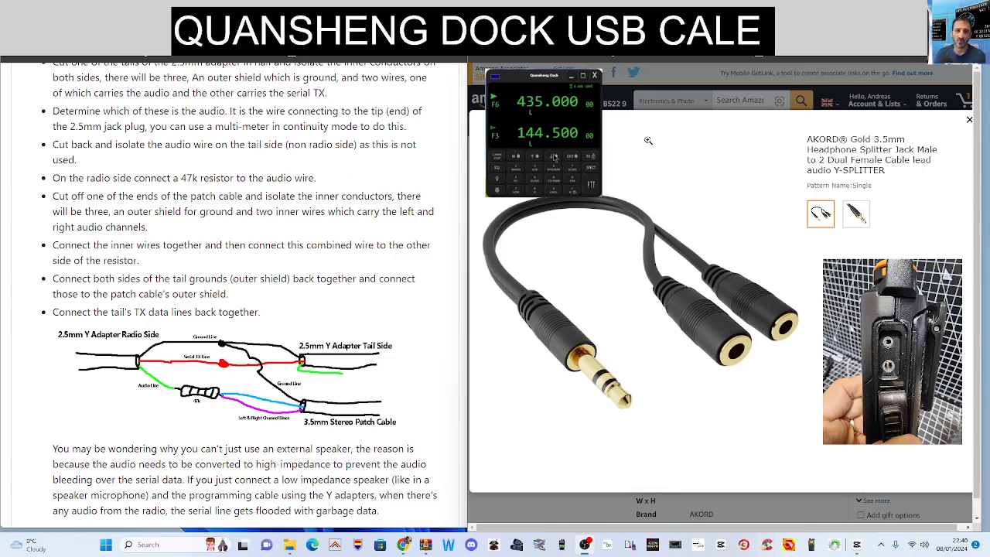
{"action": "mouse_move", "coordinate": [625, 294]}
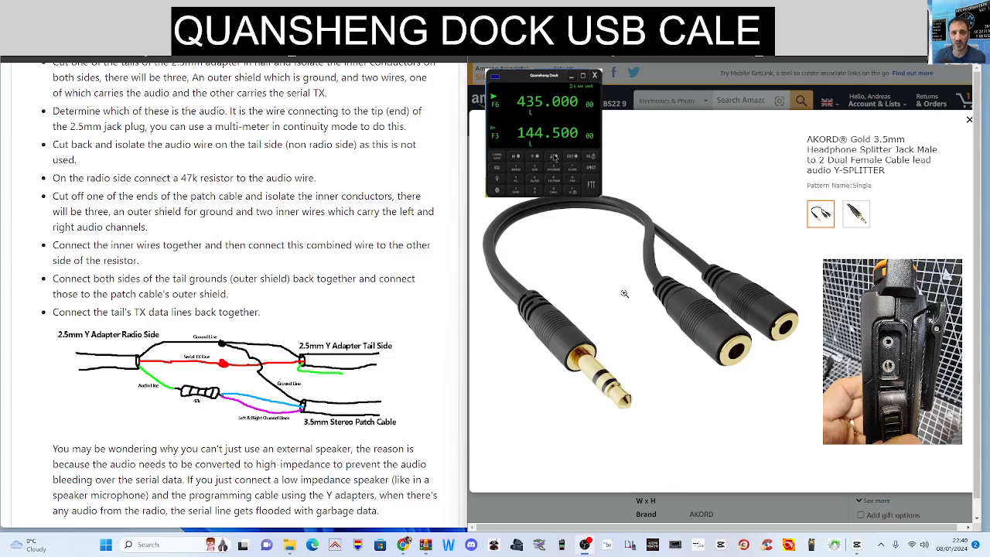
{"action": "mouse_move", "coordinate": [672, 233]}
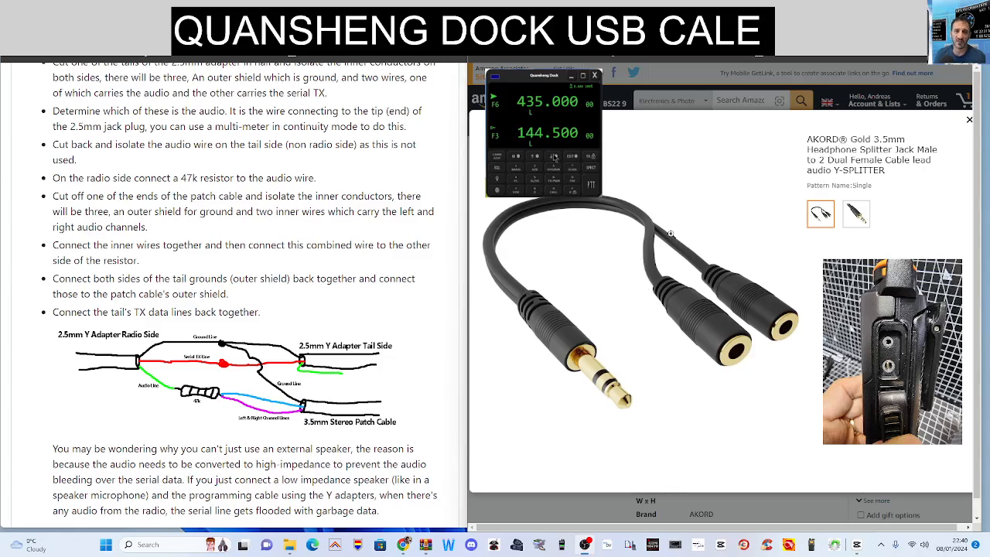
{"action": "mouse_move", "coordinate": [601, 362]}
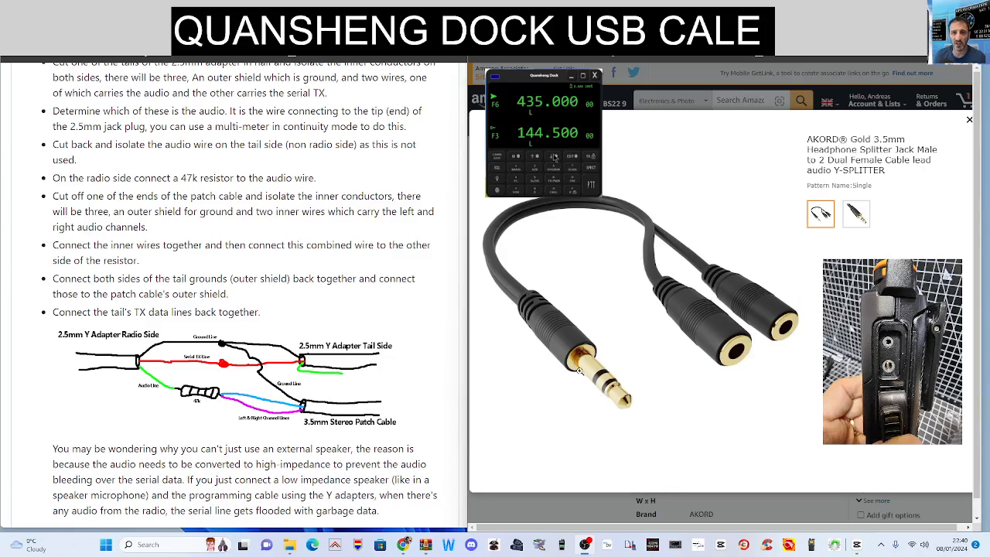
{"action": "mouse_move", "coordinate": [708, 156]}
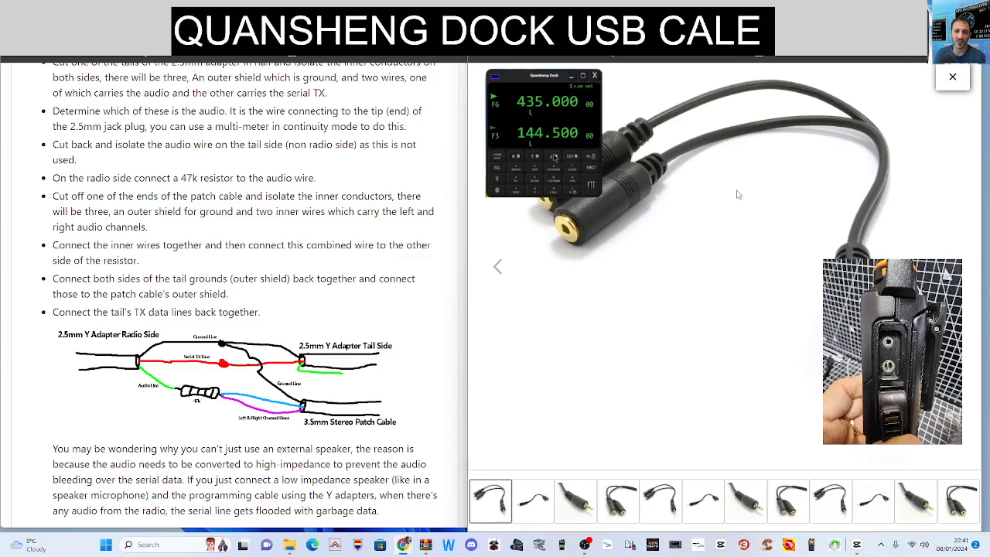
{"action": "mouse_move", "coordinate": [617, 166]}
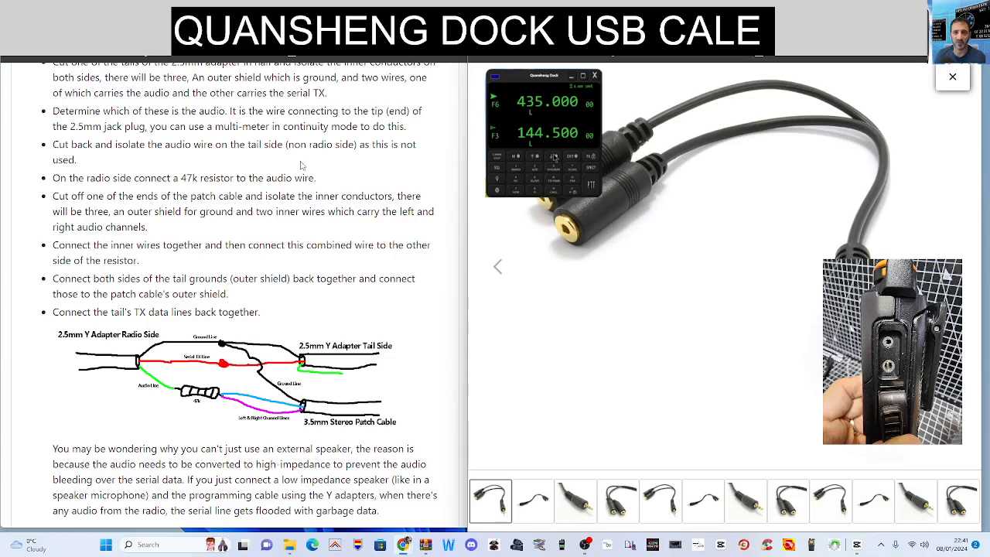
{"action": "mouse_move", "coordinate": [460, 262]}
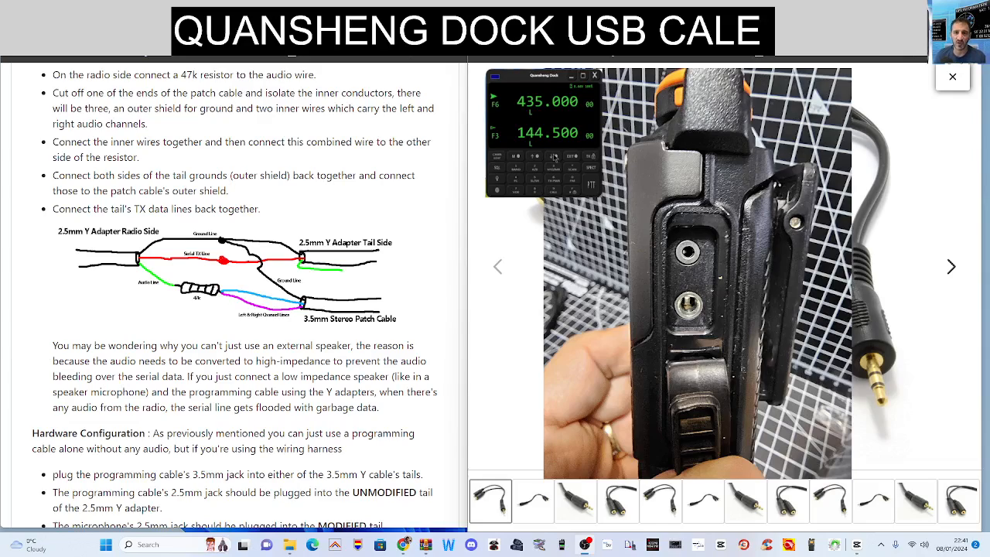
Scroll the README past Hardware Configuration down to the wiring diagram and Releases.
{"action": "scroll", "scroll_direction": "down", "scroll_amount": 3}
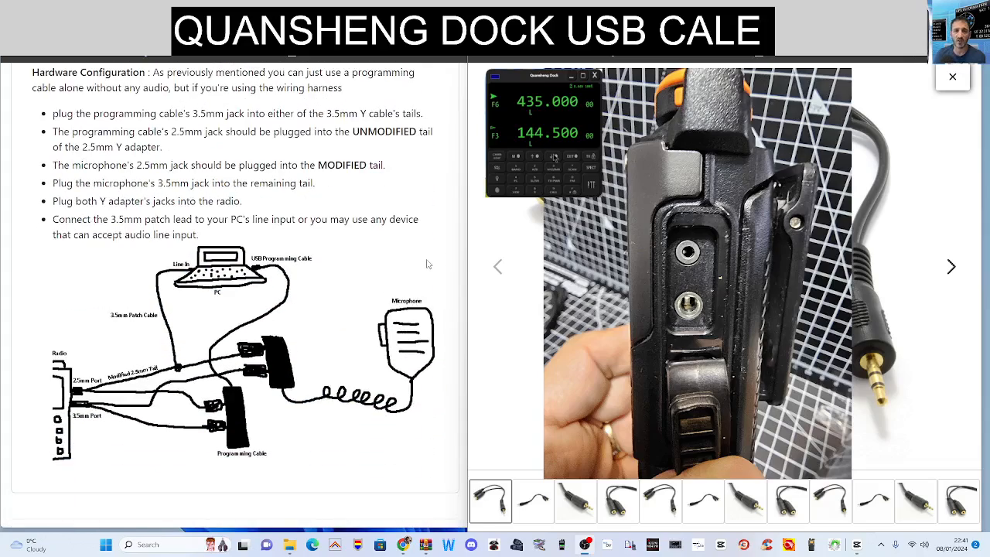
{"action": "scroll", "scroll_direction": "down", "scroll_amount": 3}
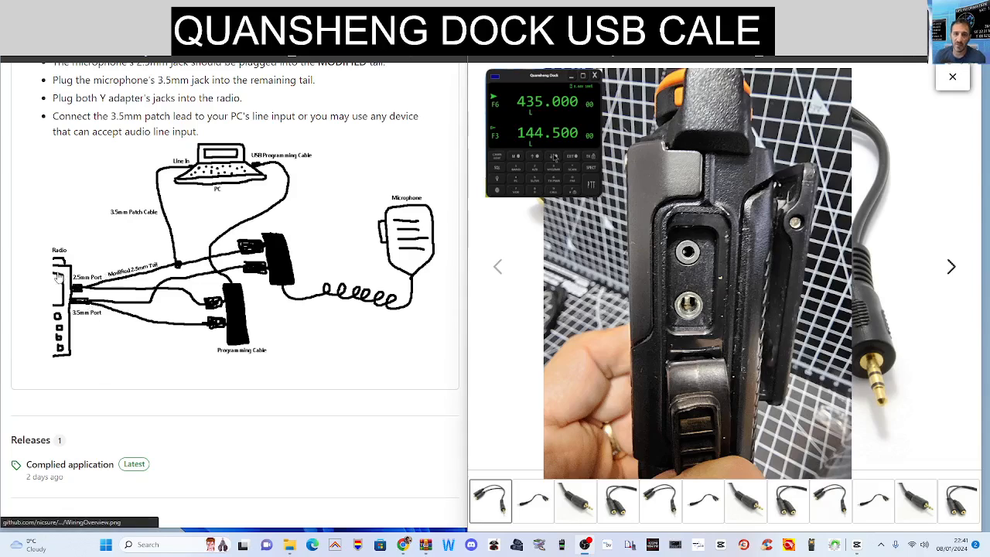
{"action": "mouse_move", "coordinate": [70, 320]}
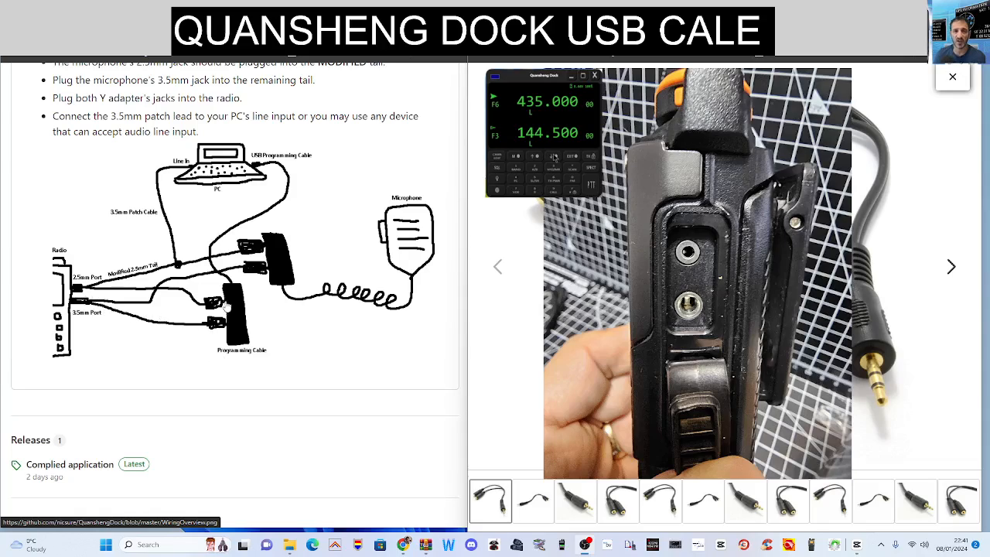
{"action": "mouse_move", "coordinate": [232, 302]}
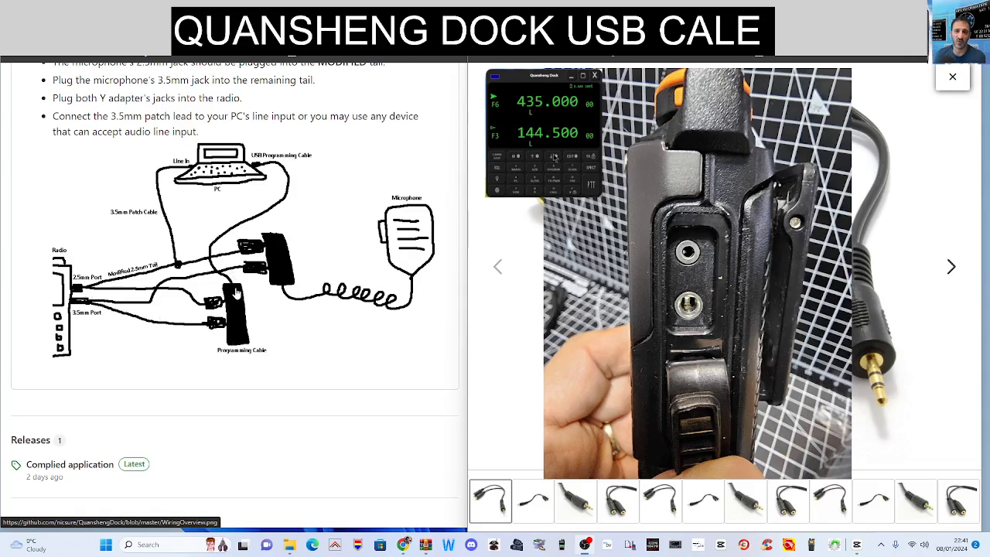
{"action": "mouse_move", "coordinate": [291, 204]}
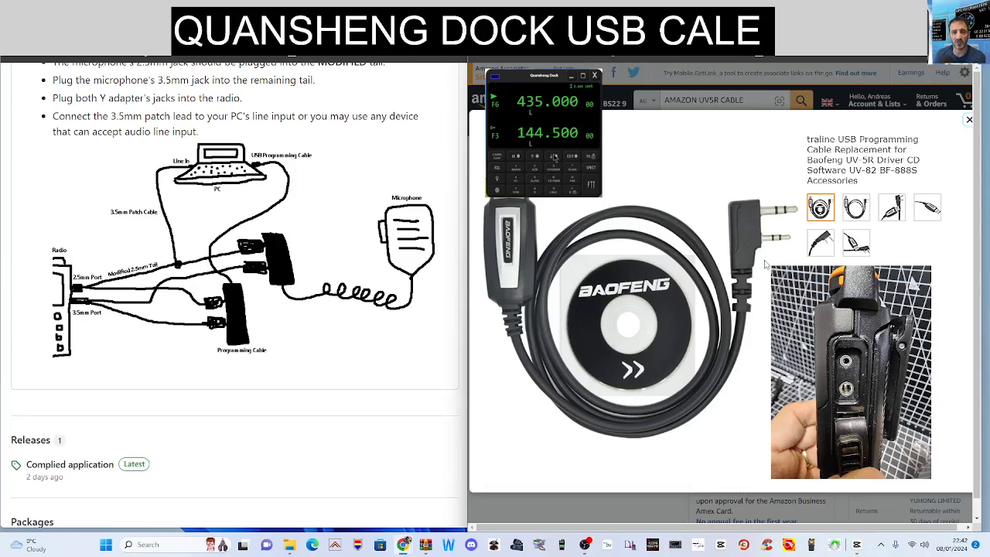
{"action": "mouse_move", "coordinate": [224, 339]}
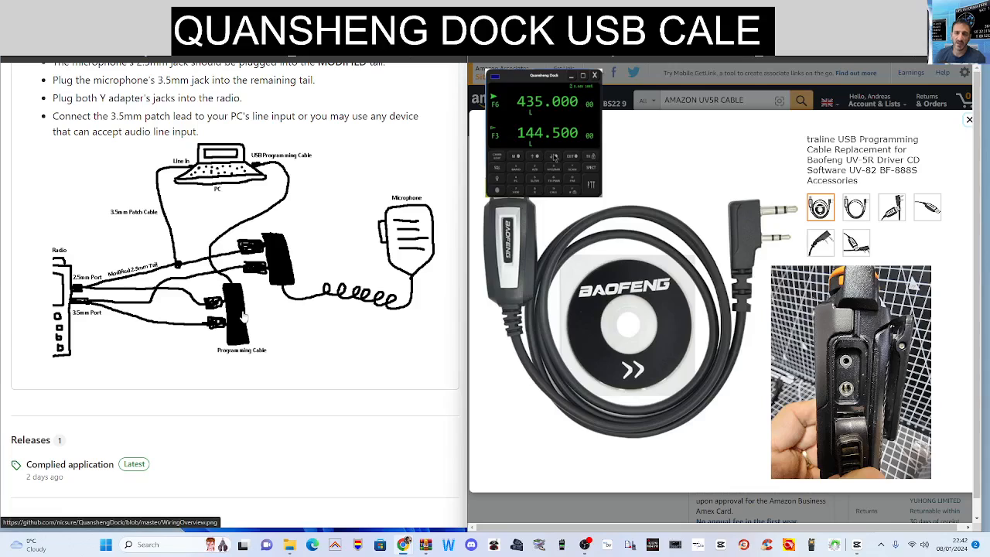
{"action": "mouse_move", "coordinate": [272, 246]}
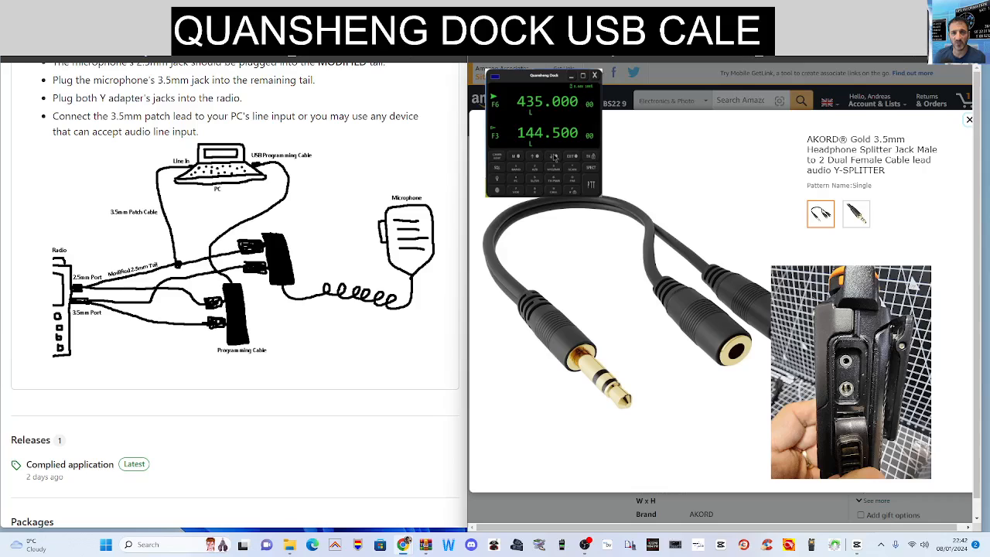
Show the speaker microphone product photo on its Amazon listing.
{"action": "left_click", "coordinate": [554, 502]}
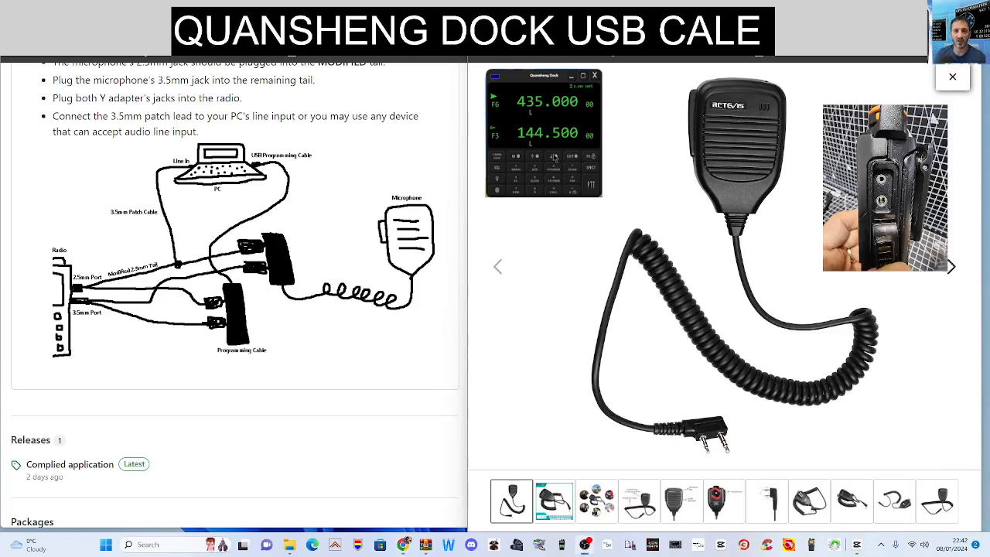
{"action": "mouse_move", "coordinate": [538, 471]}
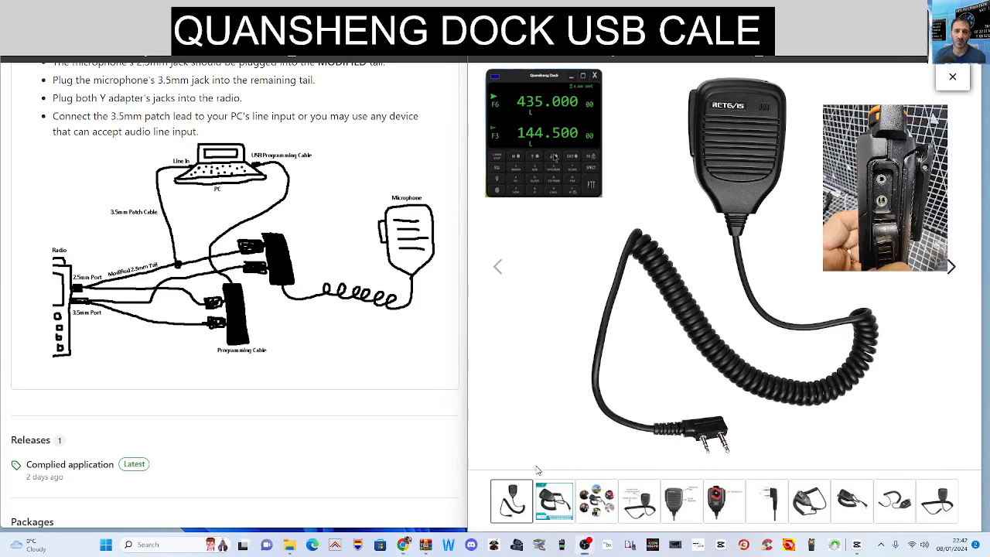
{"action": "mouse_move", "coordinate": [525, 471]}
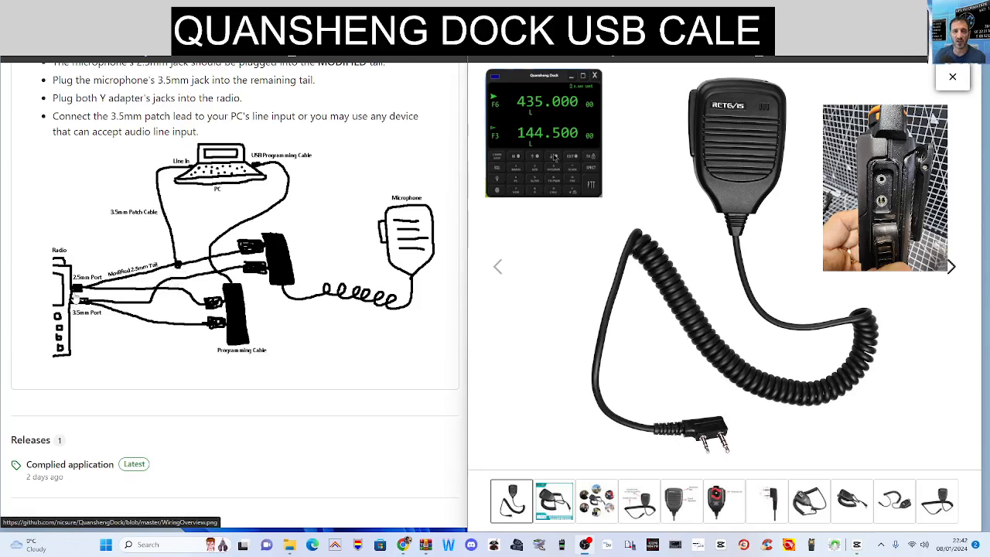
{"action": "mouse_move", "coordinate": [149, 170]}
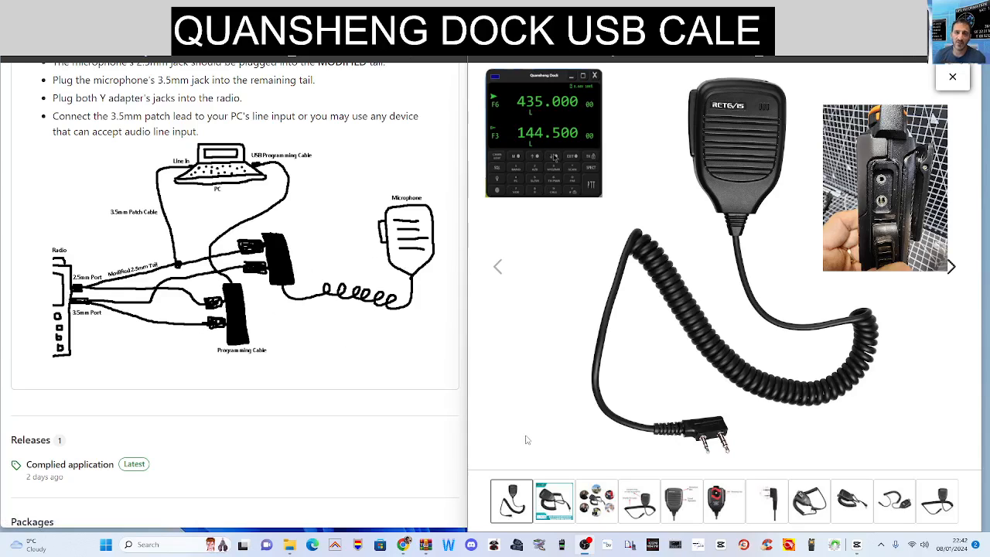
{"action": "mouse_move", "coordinate": [207, 348]}
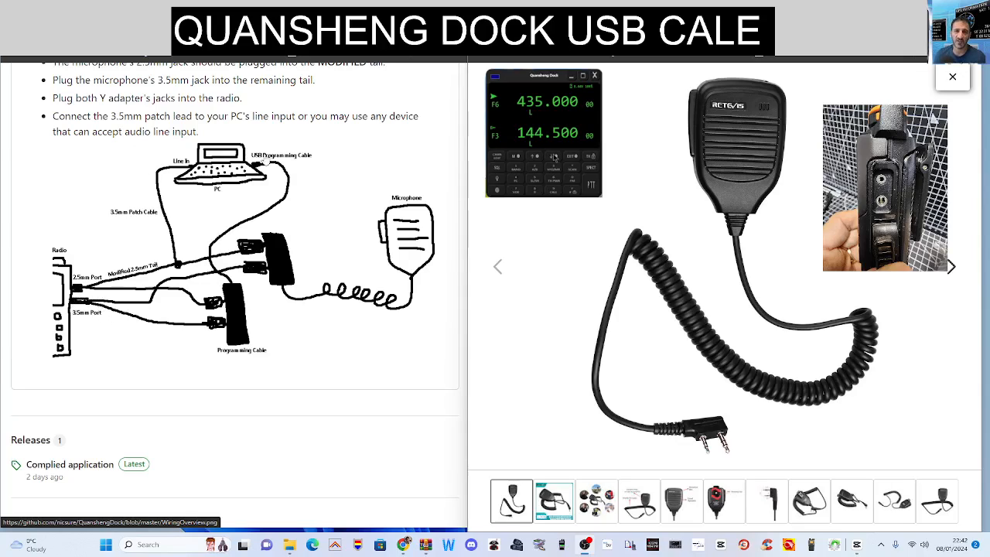
{"action": "mouse_move", "coordinate": [379, 269]}
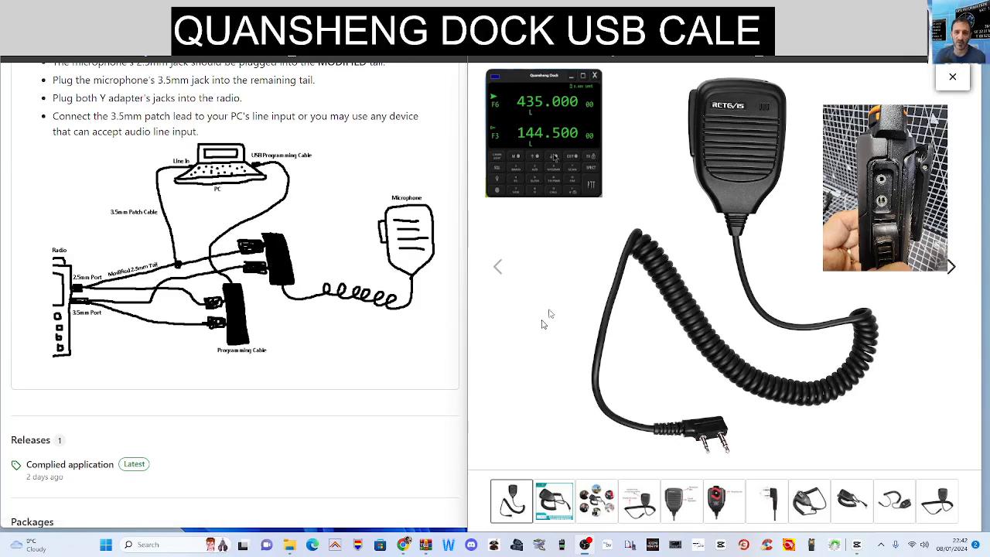
{"action": "mouse_move", "coordinate": [363, 245]}
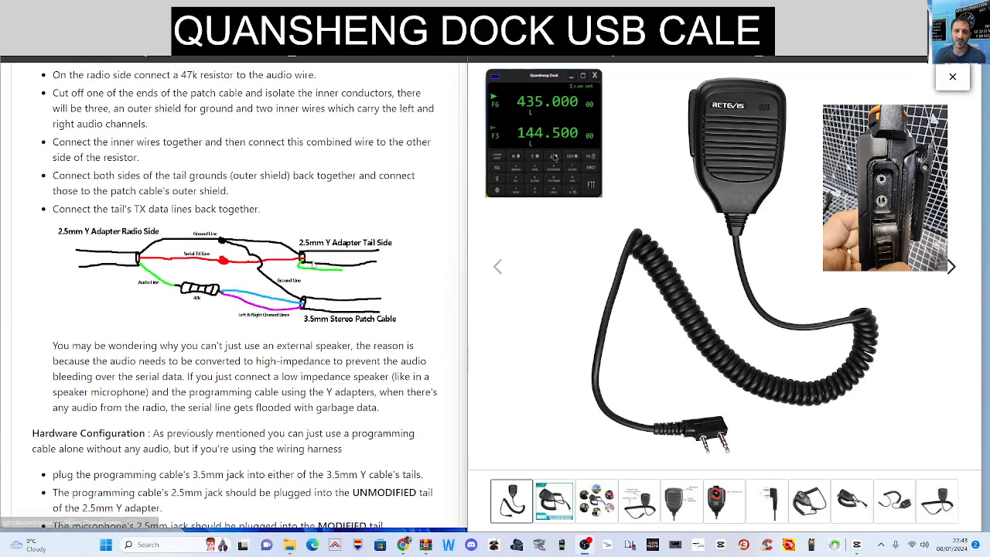
Scroll the wiring guide to the 47k resistor and patch-cable steps and Y-adapter diagram.
{"action": "scroll", "scroll_direction": "down", "scroll_amount": 3}
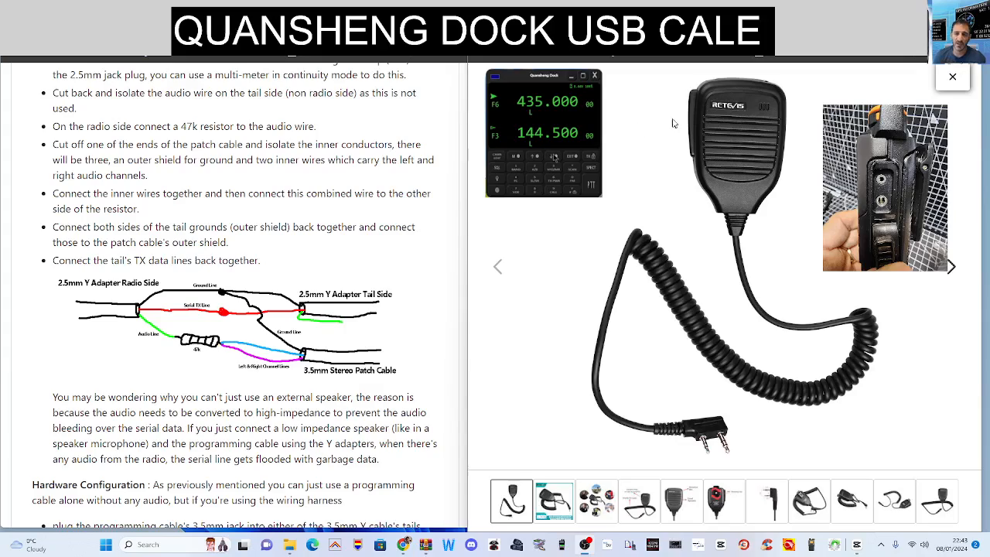
{"action": "mouse_move", "coordinate": [415, 311]}
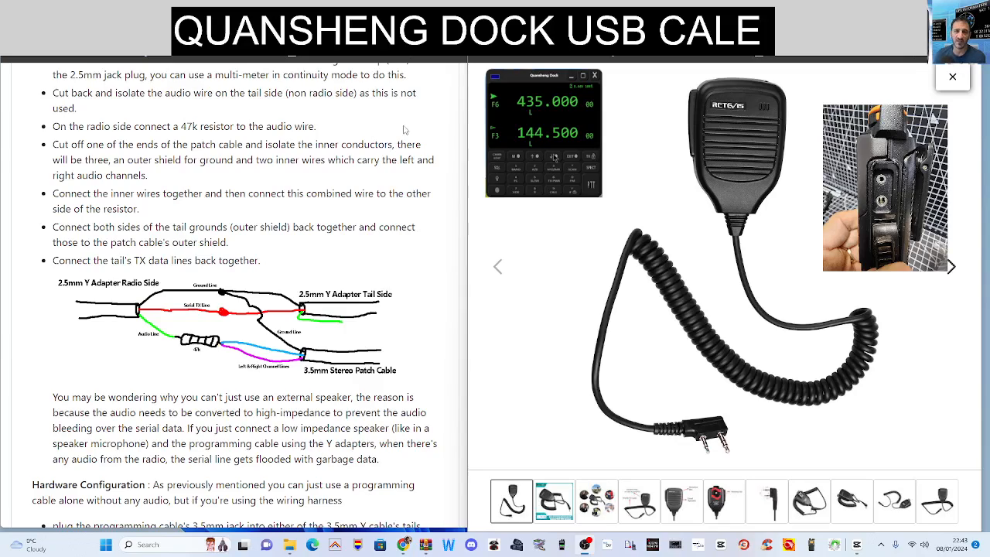
{"action": "mouse_move", "coordinate": [168, 388]}
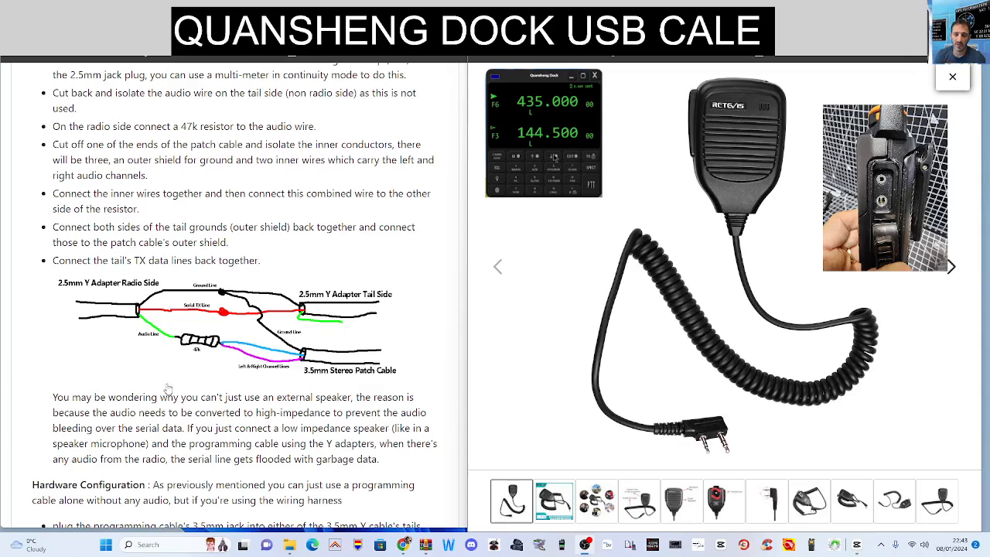
{"action": "mouse_move", "coordinate": [197, 364]}
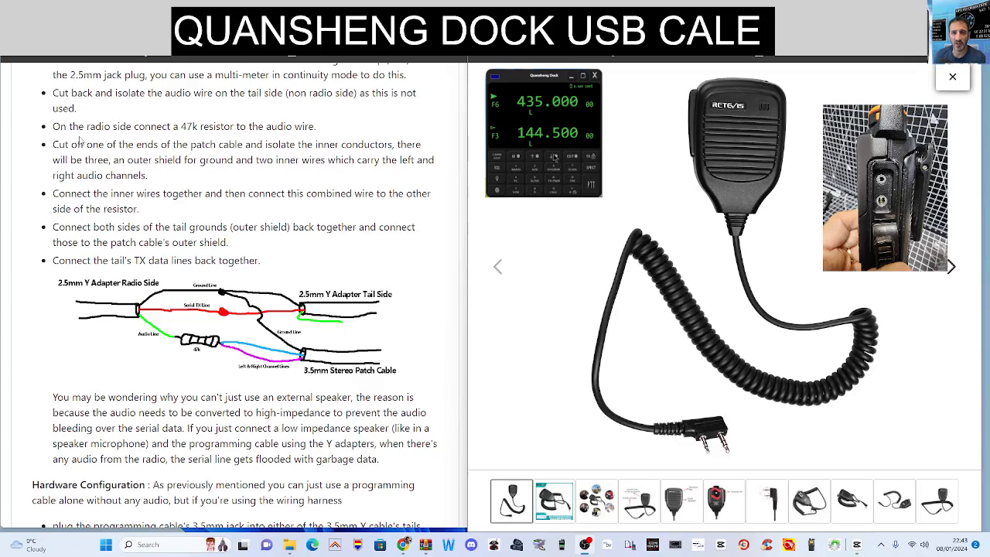
{"action": "mouse_move", "coordinate": [185, 140]}
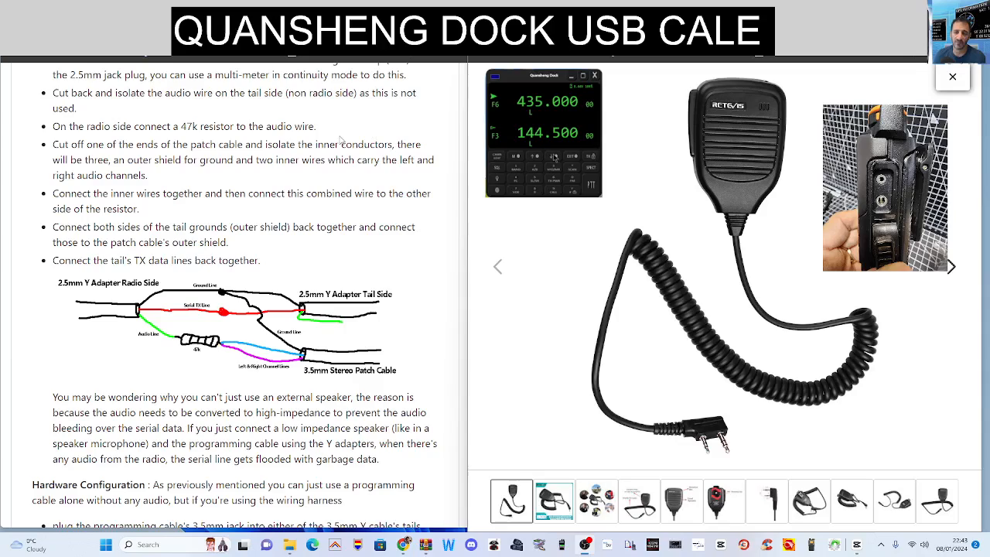
{"action": "mouse_move", "coordinate": [233, 350]}
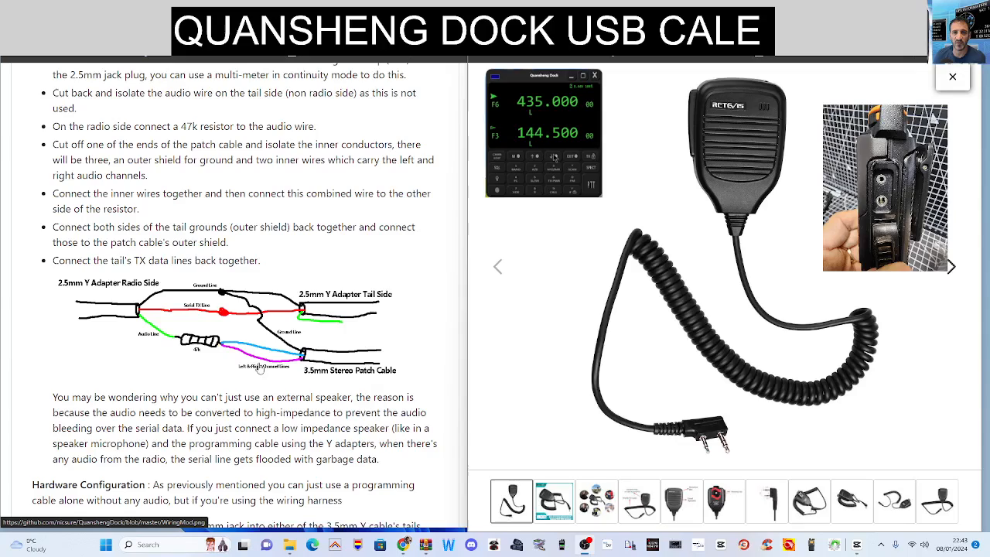
{"action": "mouse_move", "coordinate": [209, 348]}
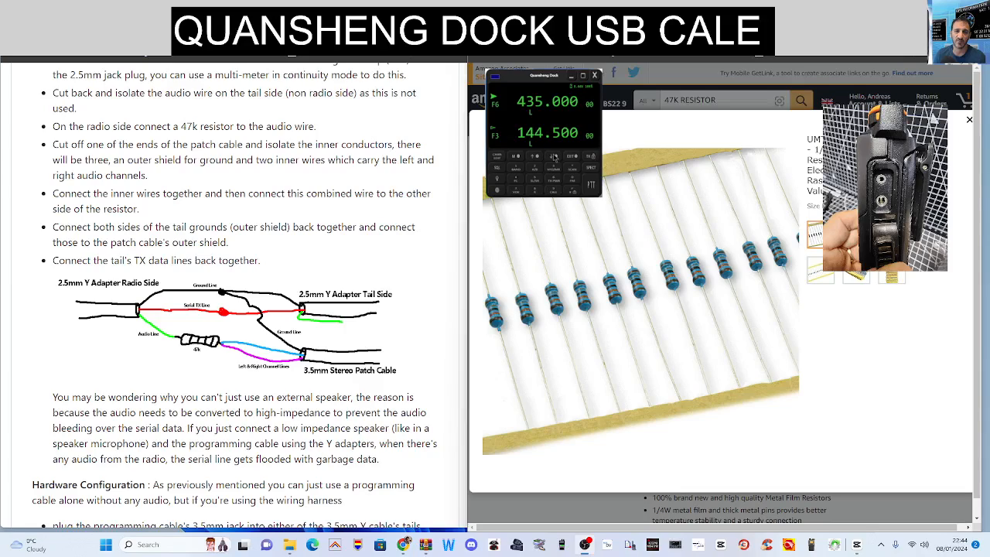
{"action": "mouse_move", "coordinate": [390, 173]}
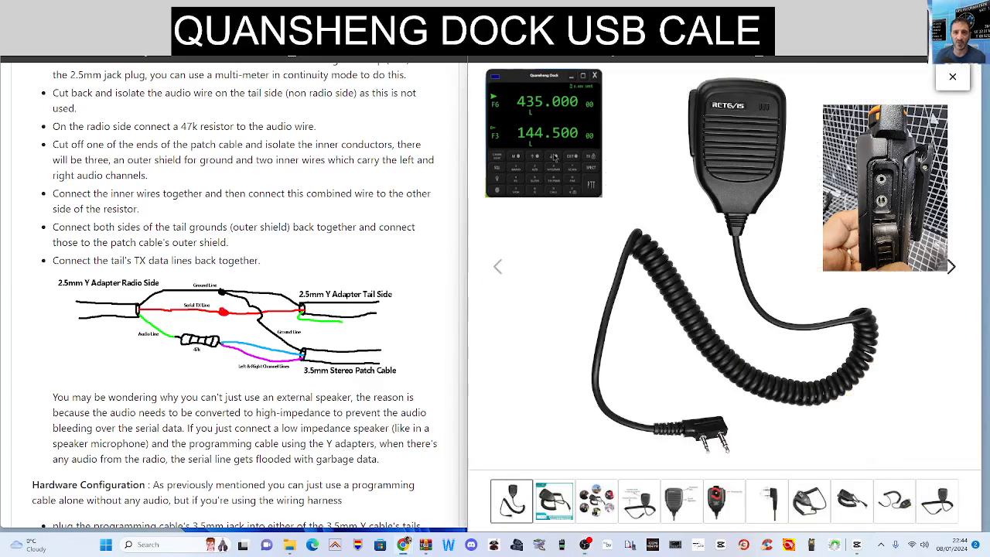
{"action": "mouse_move", "coordinate": [327, 175]}
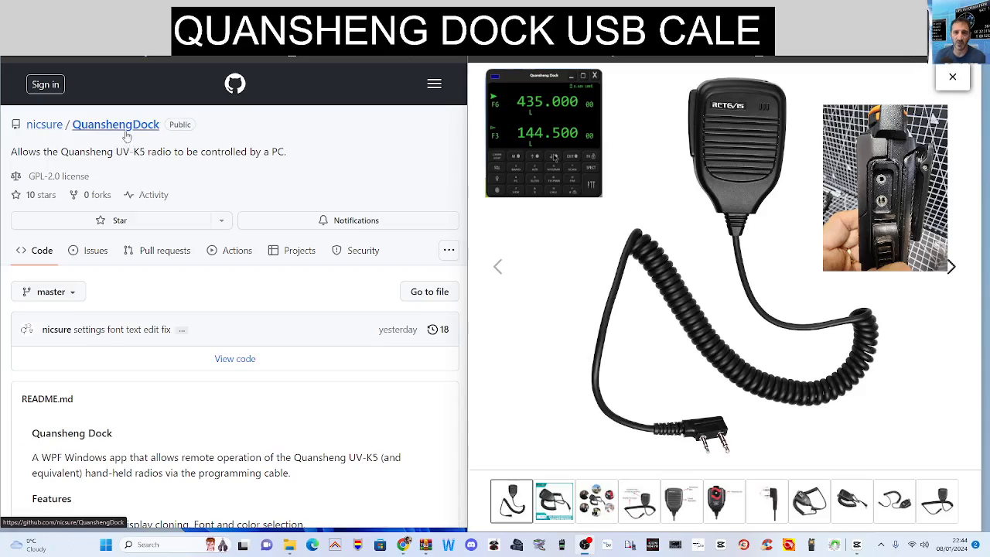
Scroll the README down to the Download, installation and Hardware Requirements notes.
{"action": "scroll", "scroll_direction": "down", "scroll_amount": 3}
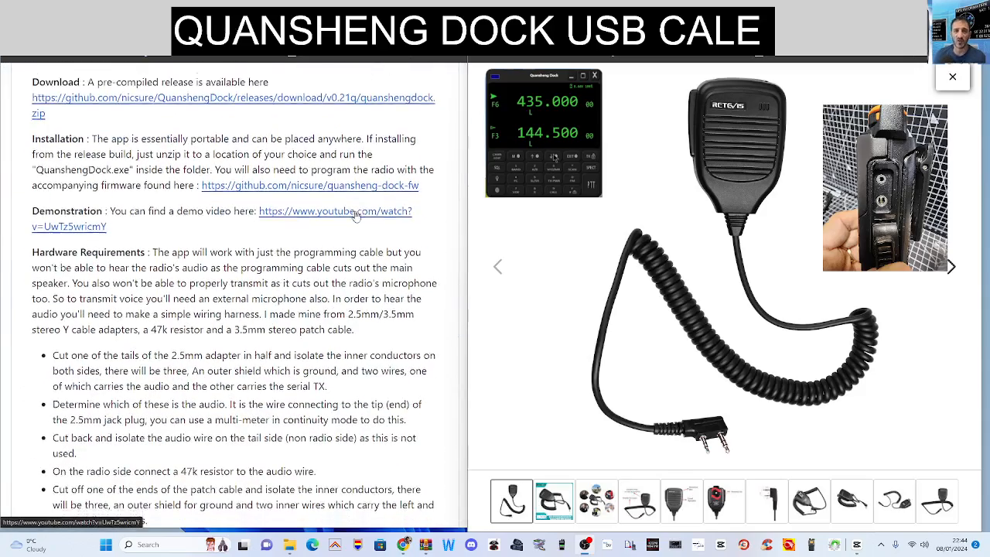
{"action": "scroll", "scroll_direction": "down", "scroll_amount": 3}
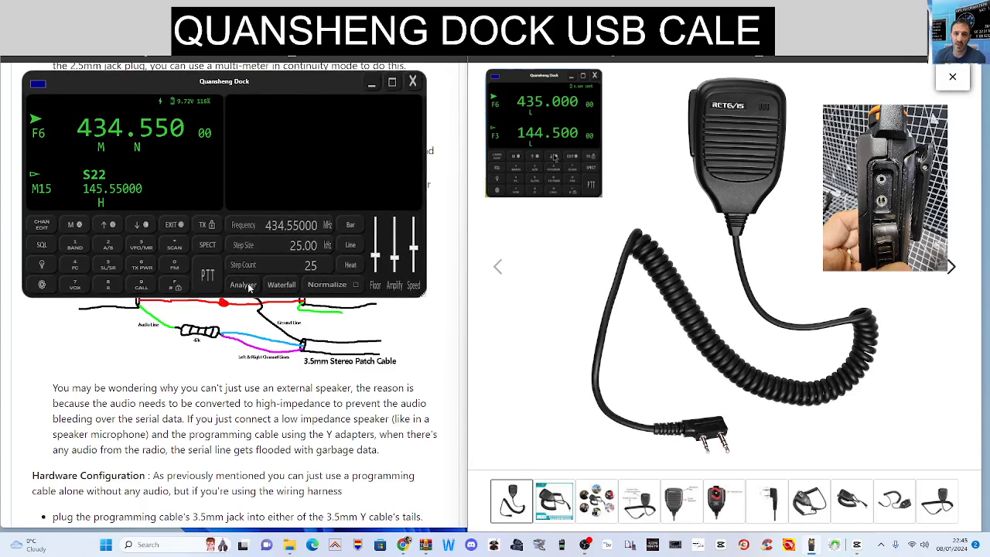
Show the spectrum analyzer view in the main Quansheng Dock window.
{"action": "left_click", "coordinate": [243, 284]}
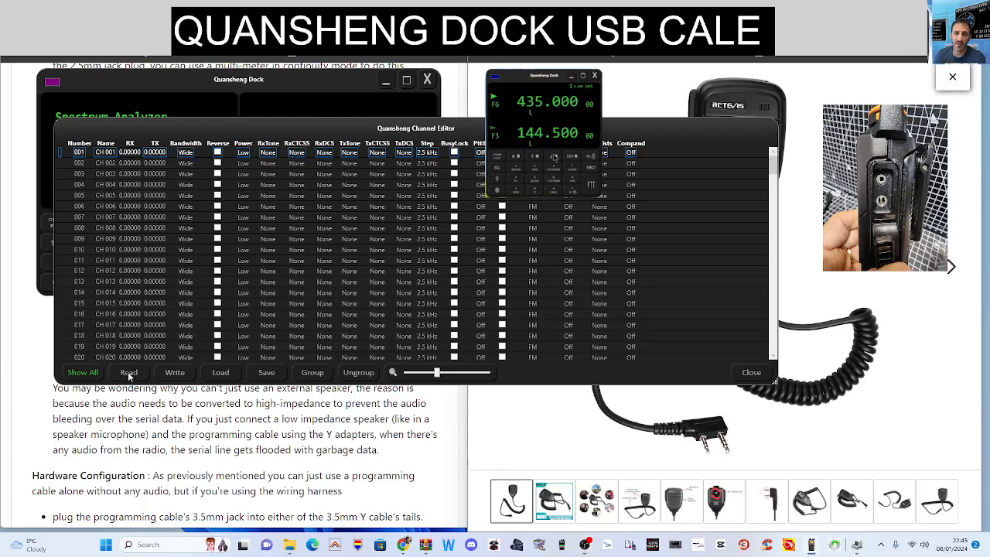
Read the radio's channels, dismiss the EEPROM timeout message, and retry the read.
{"action": "left_click", "coordinate": [128, 371]}
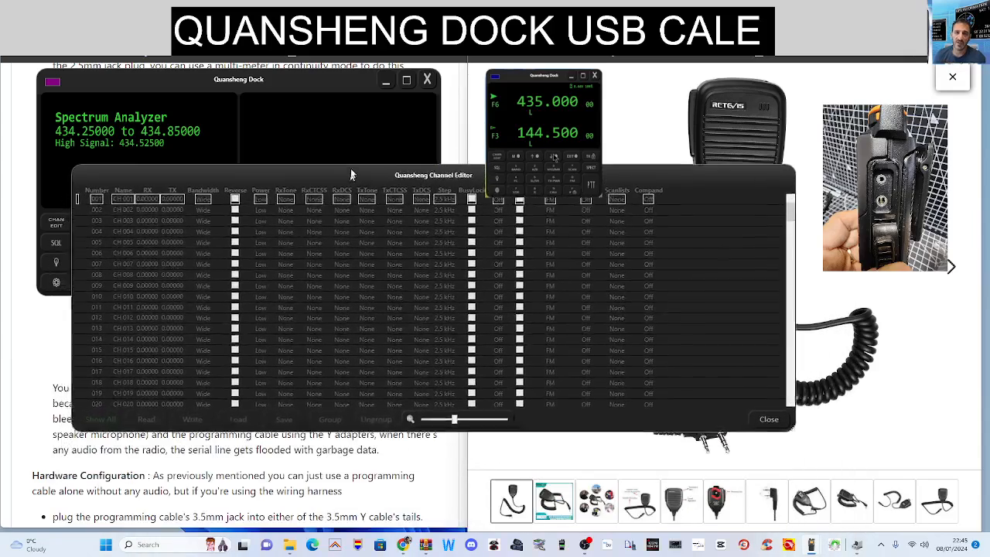
{"action": "left_click", "coordinate": [767, 418]}
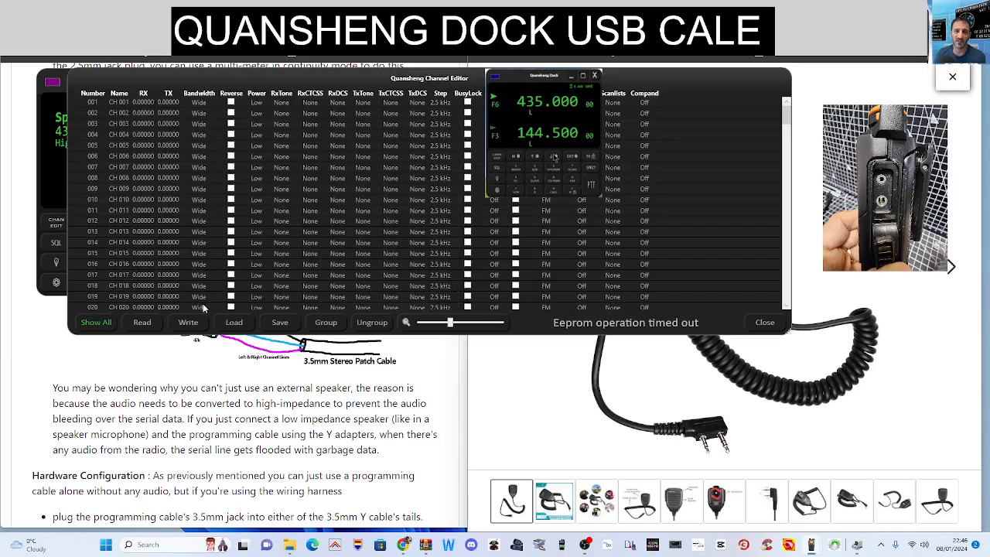
{"action": "left_click", "coordinate": [142, 323]}
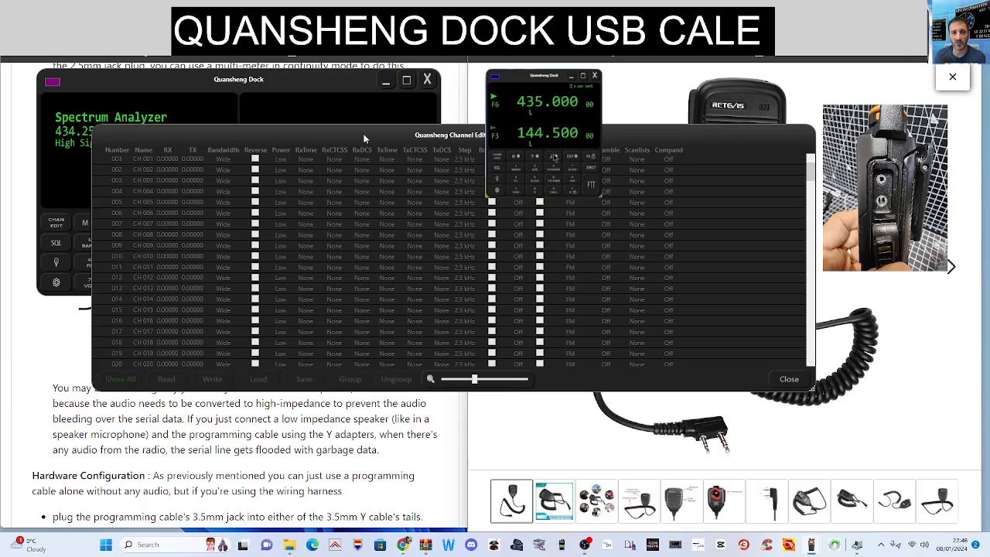
{"action": "mouse_move", "coordinate": [727, 313]}
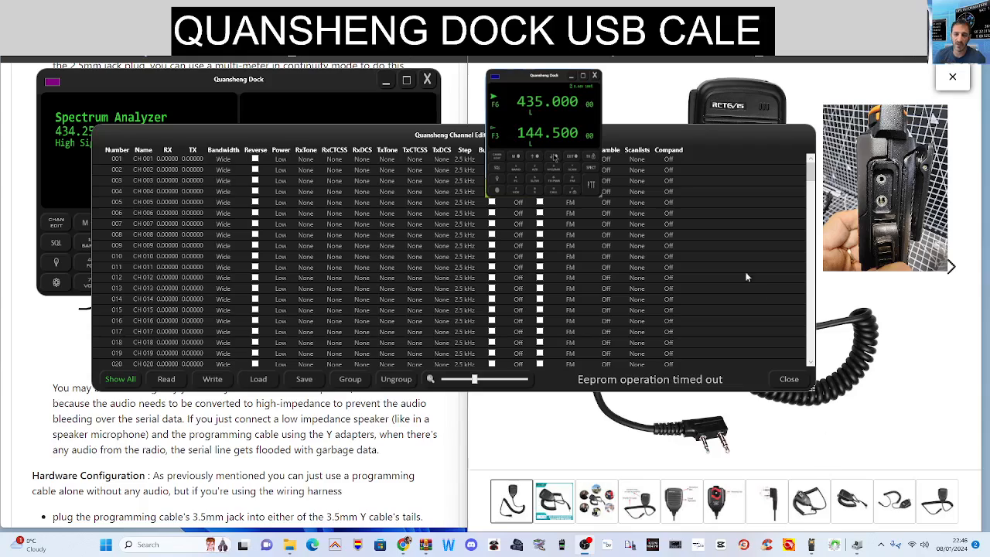
{"action": "mouse_move", "coordinate": [317, 213]}
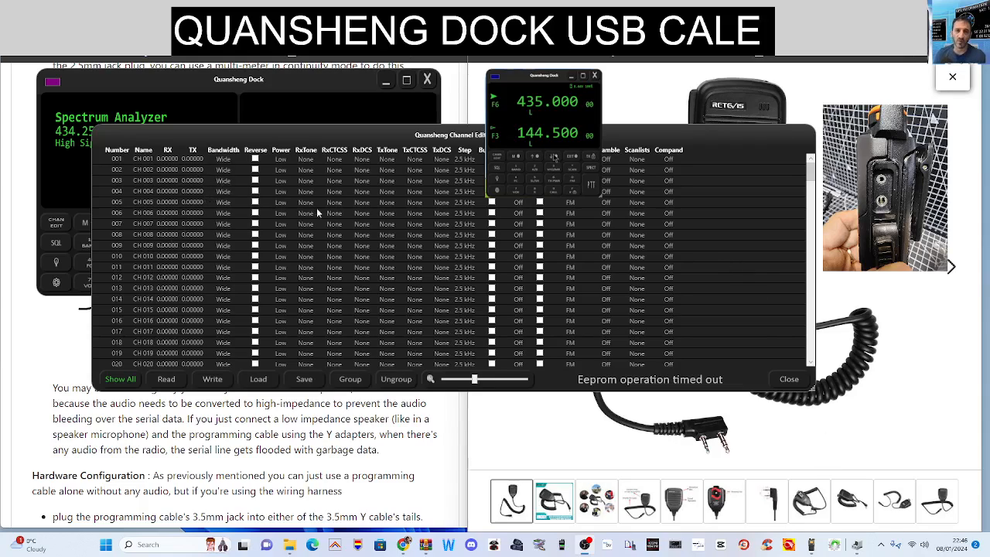
{"action": "mouse_move", "coordinate": [712, 250]}
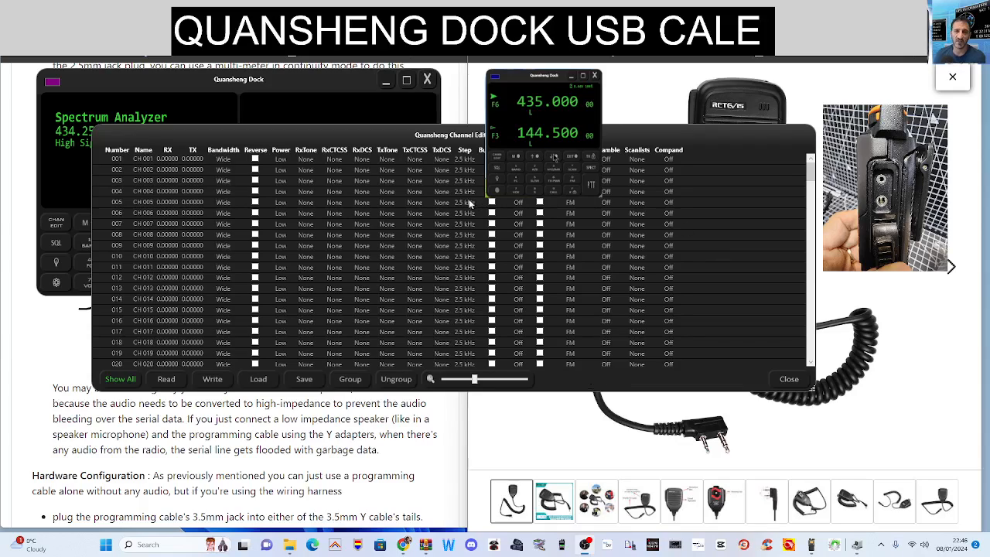
{"action": "mouse_move", "coordinate": [594, 333]}
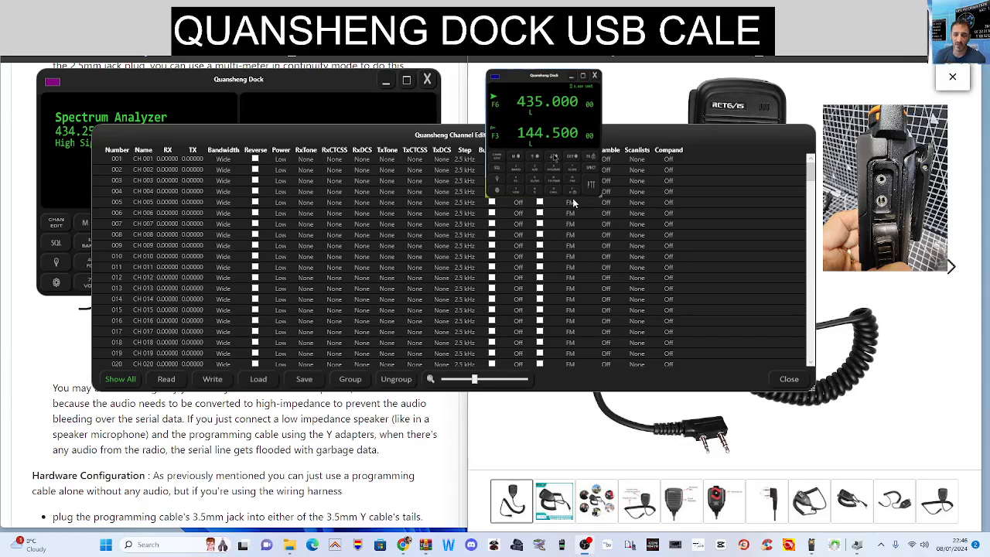
{"action": "mouse_move", "coordinate": [648, 170]}
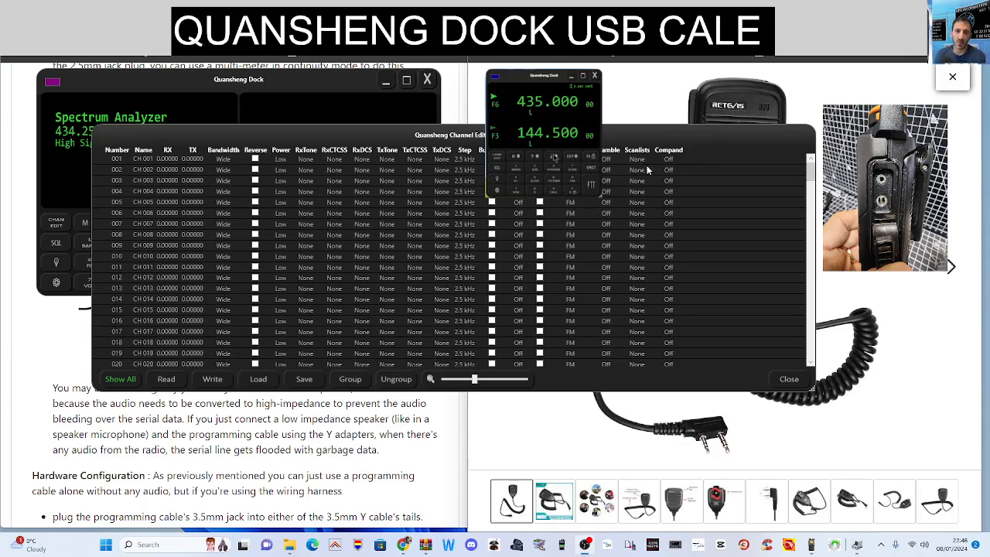
{"action": "mouse_move", "coordinate": [689, 158]}
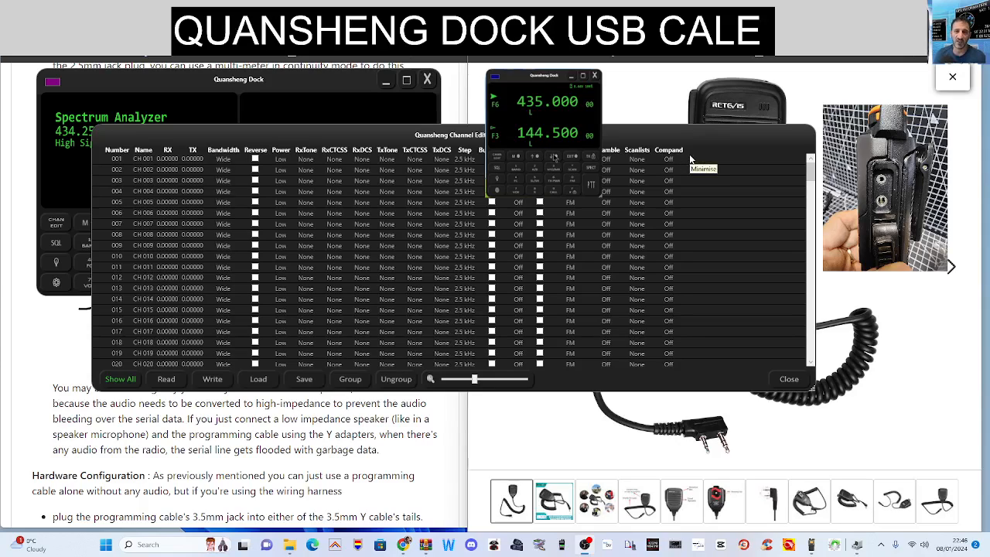
{"action": "mouse_move", "coordinate": [595, 206]}
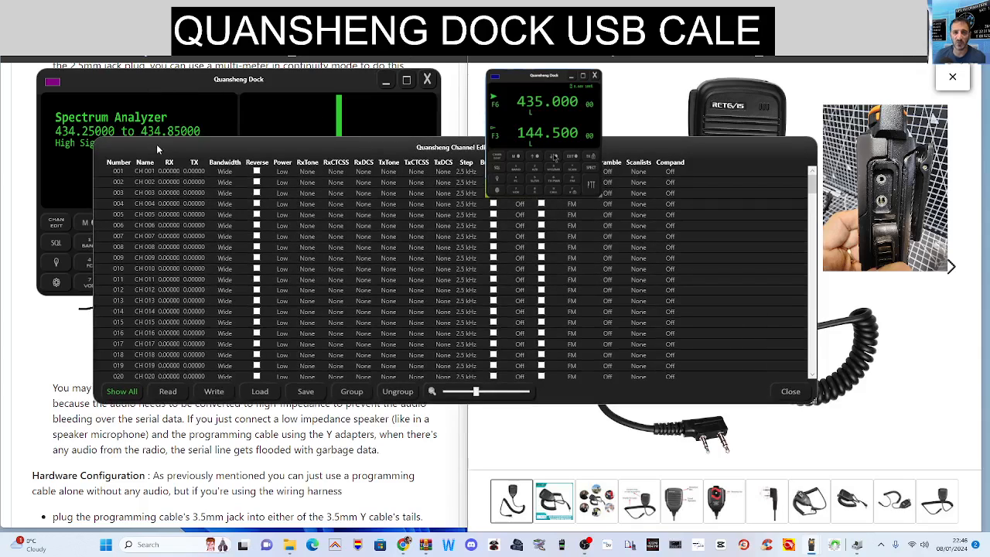
{"action": "mouse_move", "coordinate": [696, 449]}
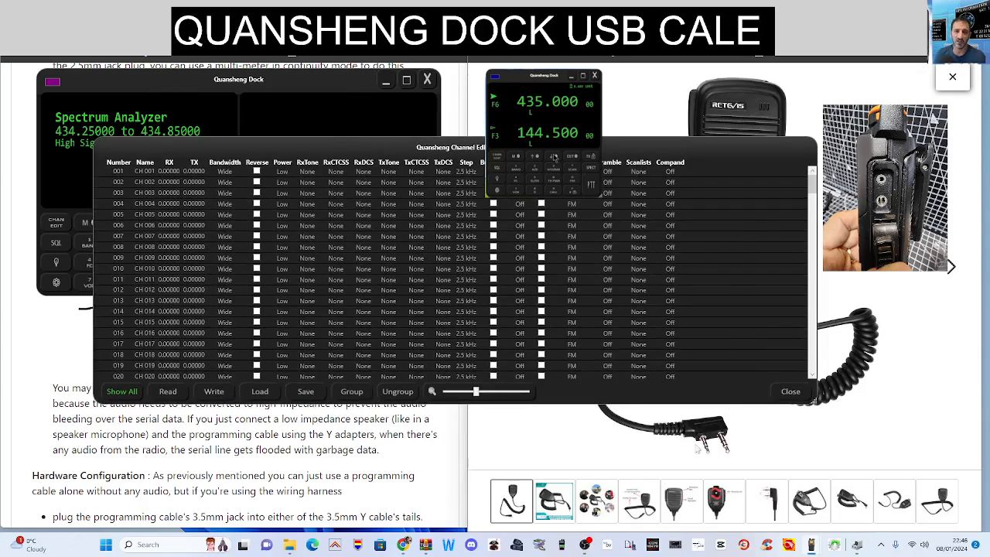